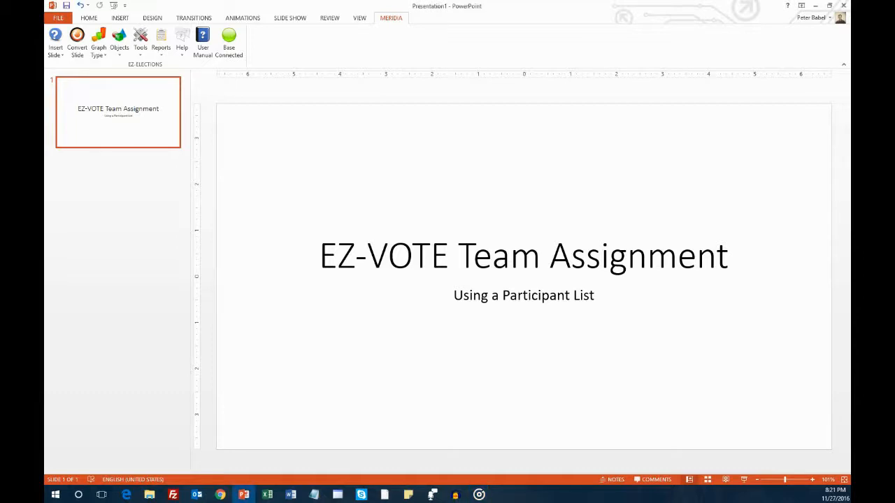
- Create a new EZ-VOTE participant list, confirming it overwrites the existing one
{"action": "left_click", "coordinate": [140, 40]}
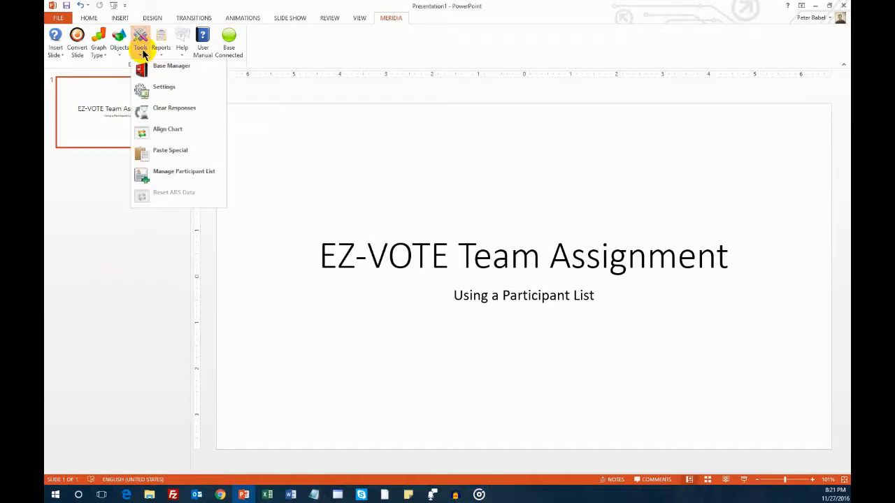
{"action": "left_click", "coordinate": [184, 170]}
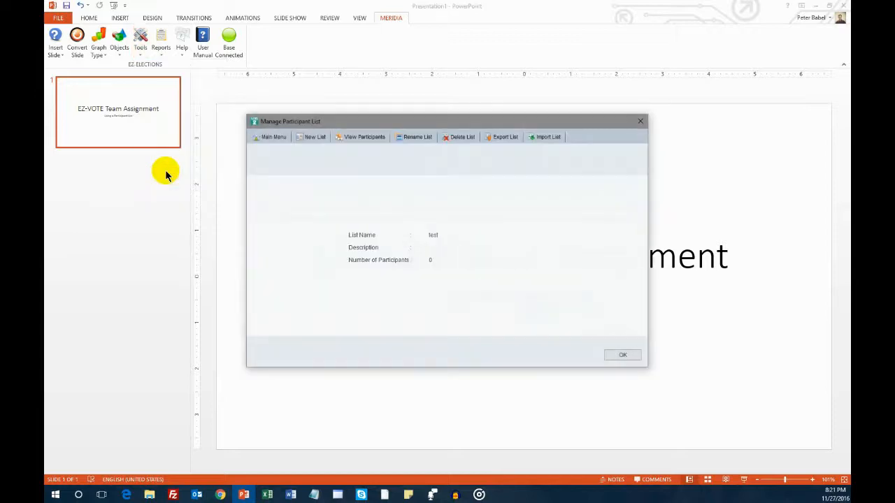
{"action": "mouse_move", "coordinate": [315, 137]}
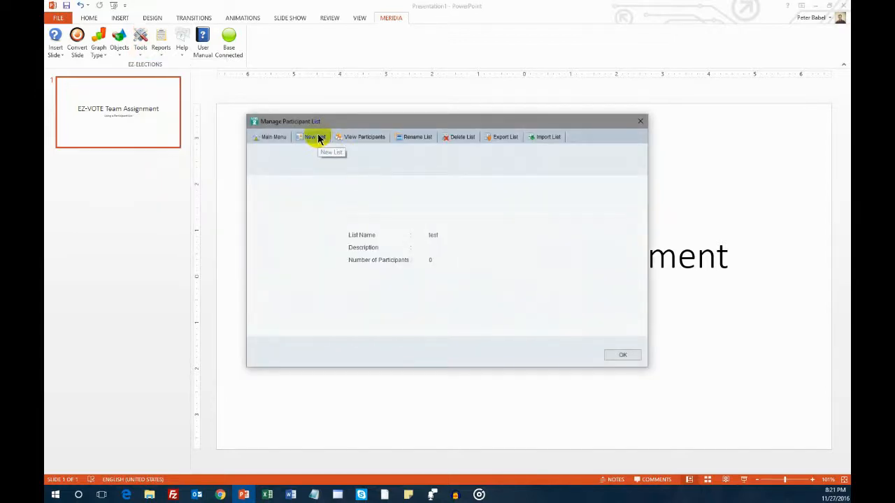
{"action": "left_click", "coordinate": [313, 137]}
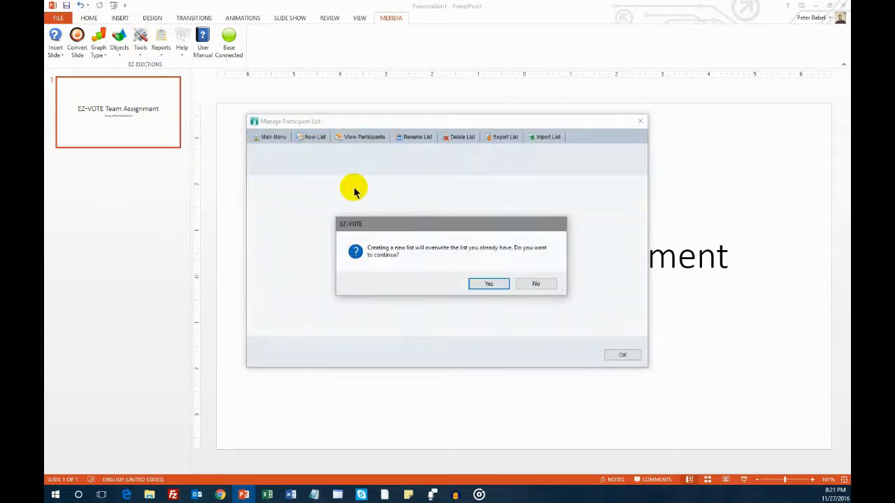
{"action": "left_click", "coordinate": [488, 282]}
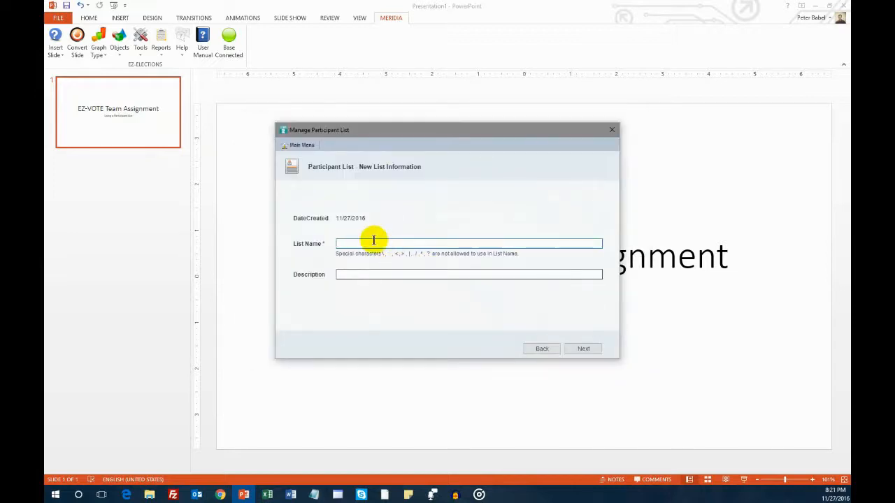
- Name the list 'Test' with description 'Team Assignment' and continue to participants
{"action": "type", "text": "Test"}
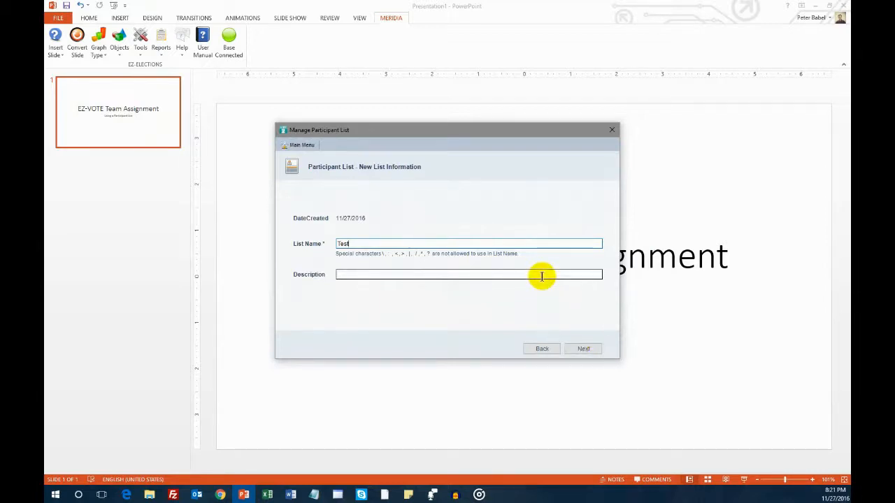
{"action": "type", "text": "Team"}
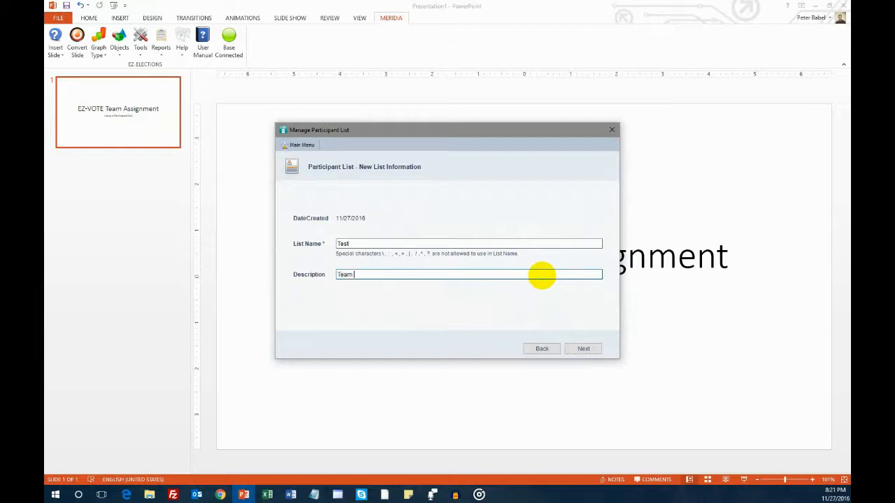
{"action": "type", "text": "Assignment"}
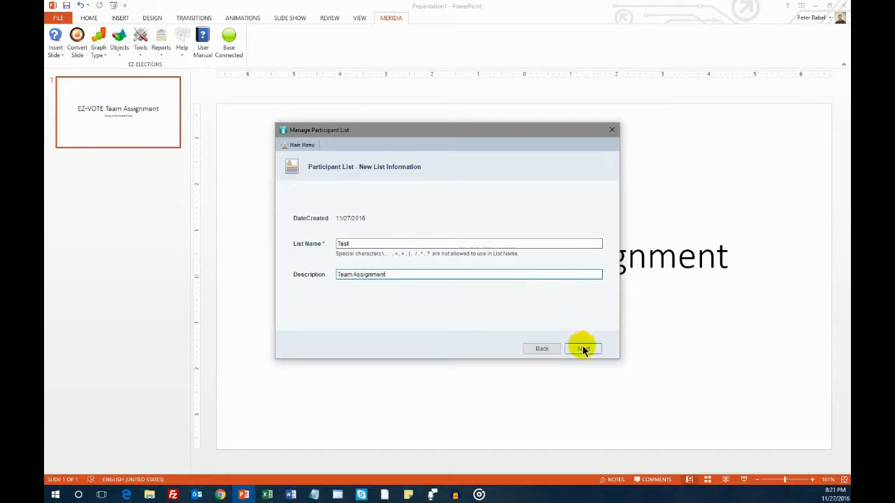
{"action": "left_click", "coordinate": [584, 350]}
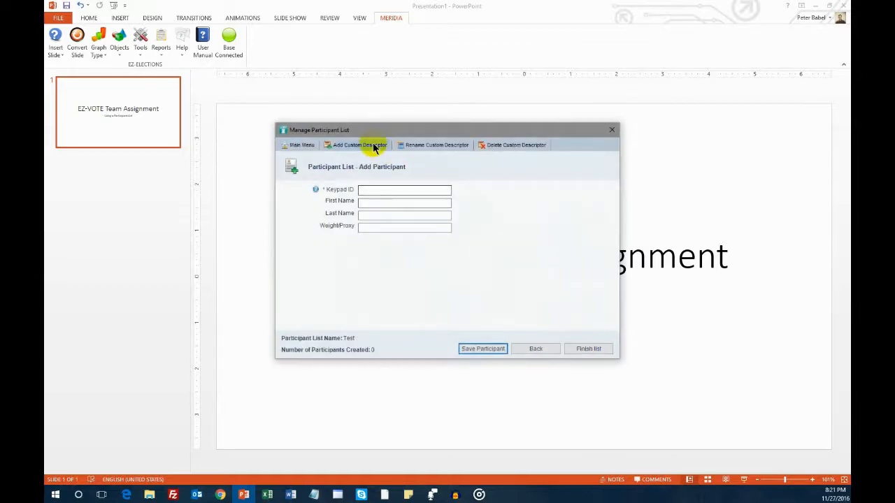
- Add a closed-ended Team descriptor with choices Eagles, Phillies, Flyers and Sixers
{"action": "left_click", "coordinate": [358, 144]}
{"action": "type", "text": "Team"}
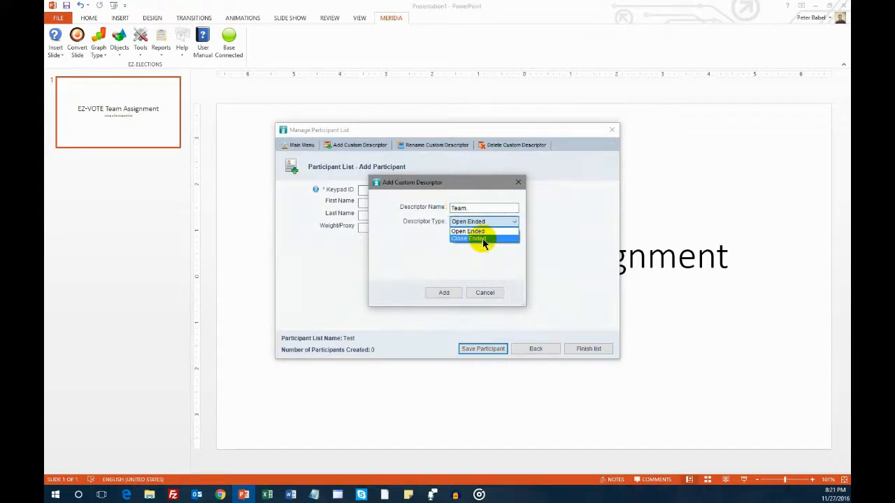
{"action": "left_click", "coordinate": [468, 238]}
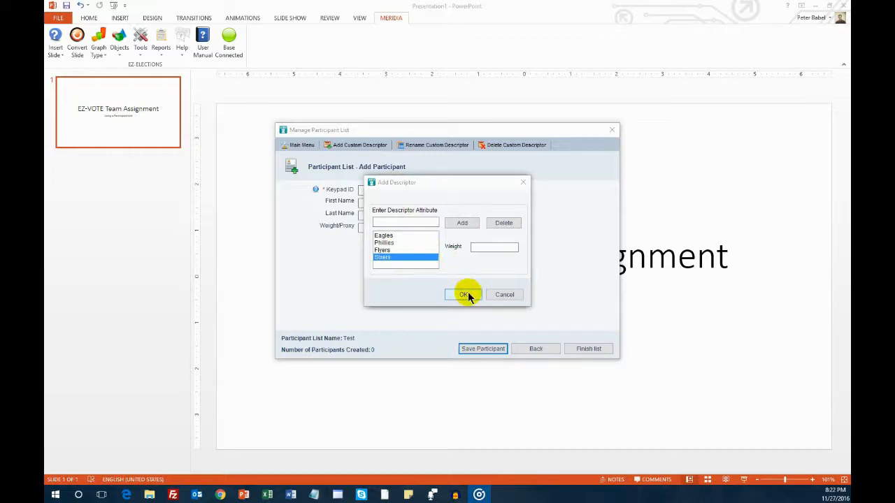
{"action": "left_click", "coordinate": [465, 294]}
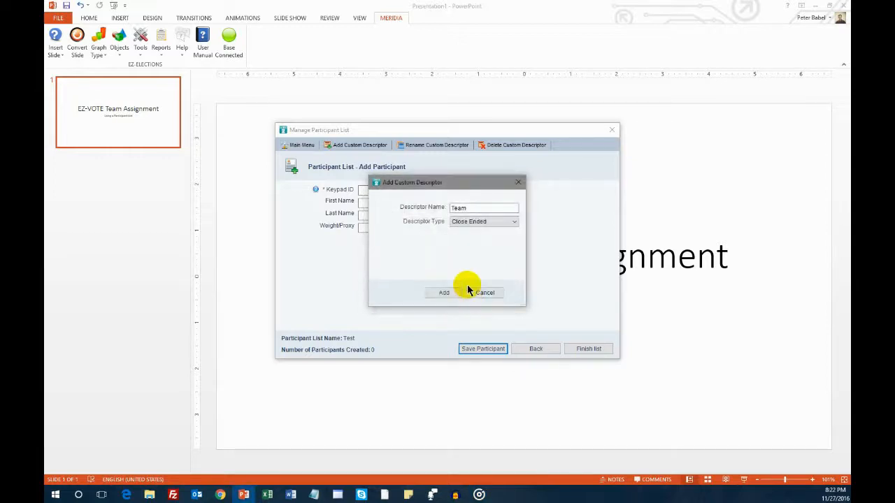
{"action": "left_click", "coordinate": [443, 292]}
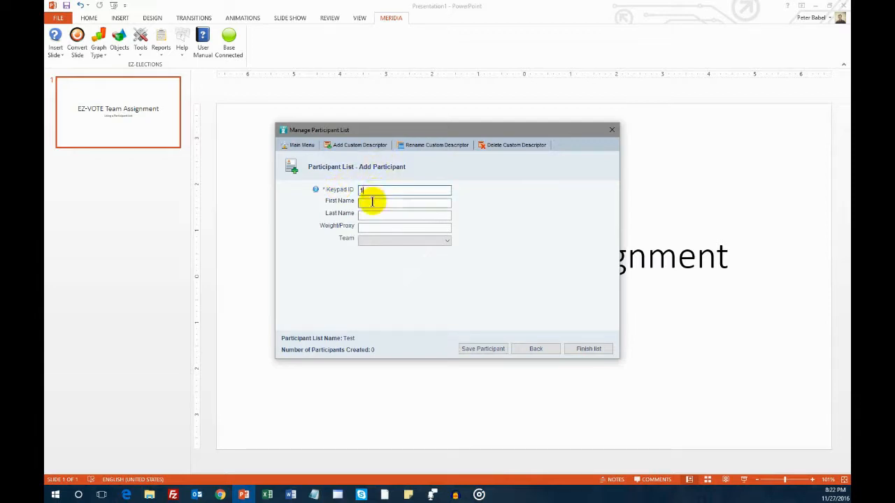
- Save participant keypad 1 named 'Pe' on team Eagles, finish the list and close the manager
{"action": "type", "text": "Peter"}
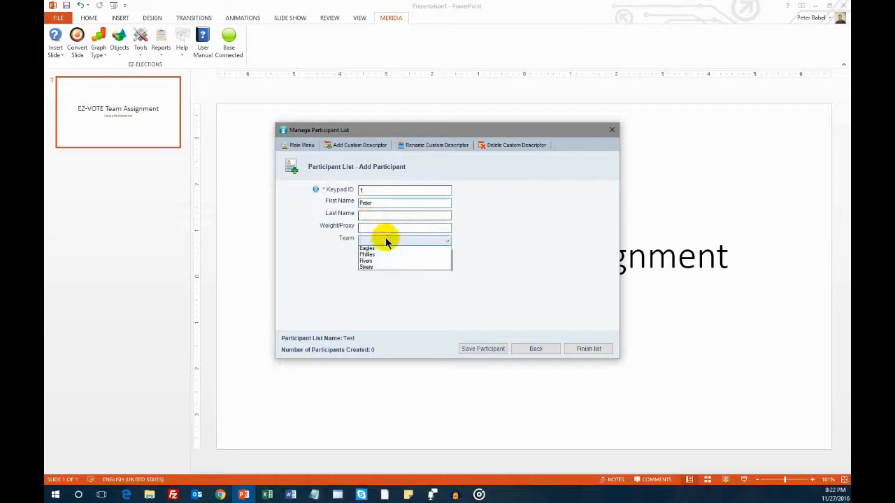
{"action": "left_click", "coordinate": [367, 249]}
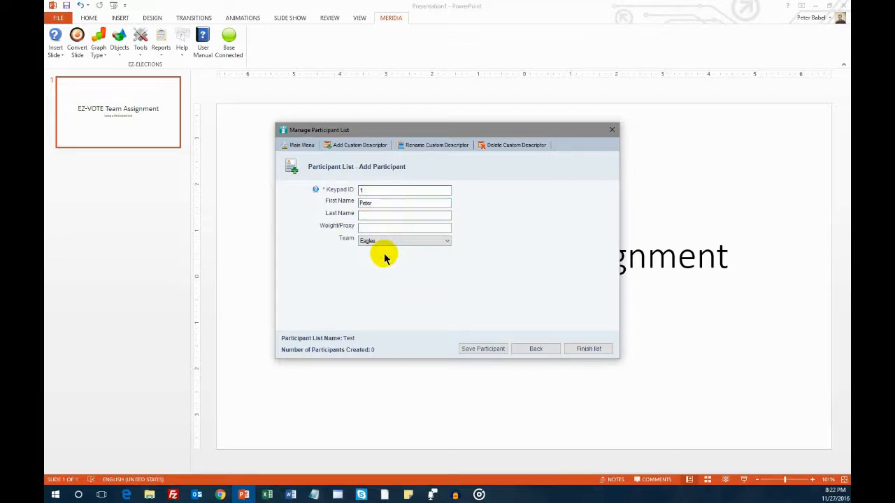
{"action": "left_click", "coordinate": [482, 350]}
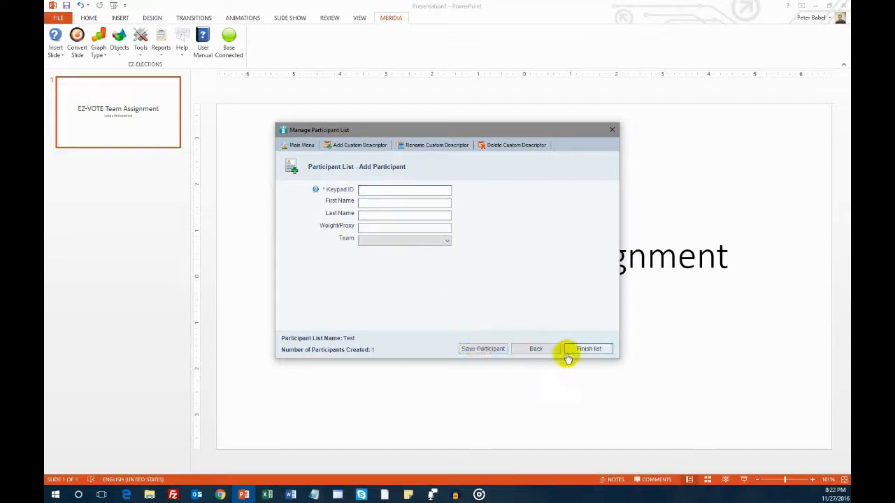
{"action": "left_click", "coordinate": [588, 349]}
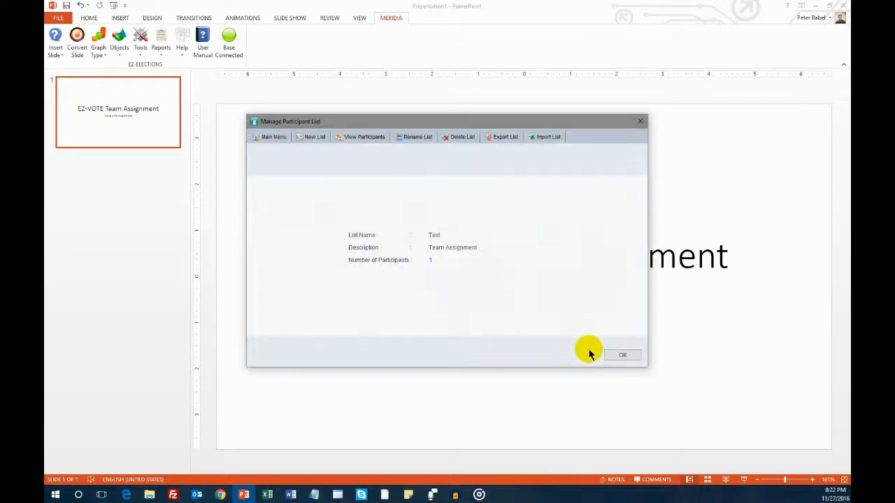
{"action": "left_click", "coordinate": [621, 355]}
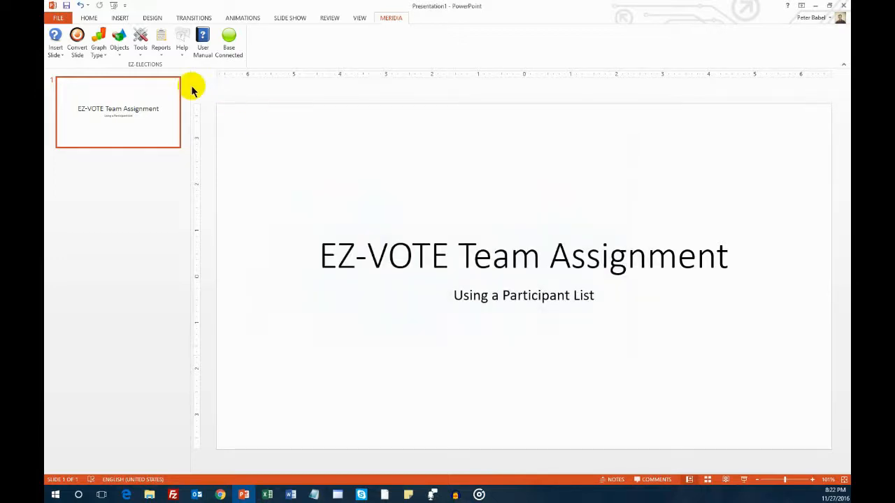
- In EZ-VOTE Settings, assign team names by Participant List and save
{"action": "left_click", "coordinate": [140, 41]}
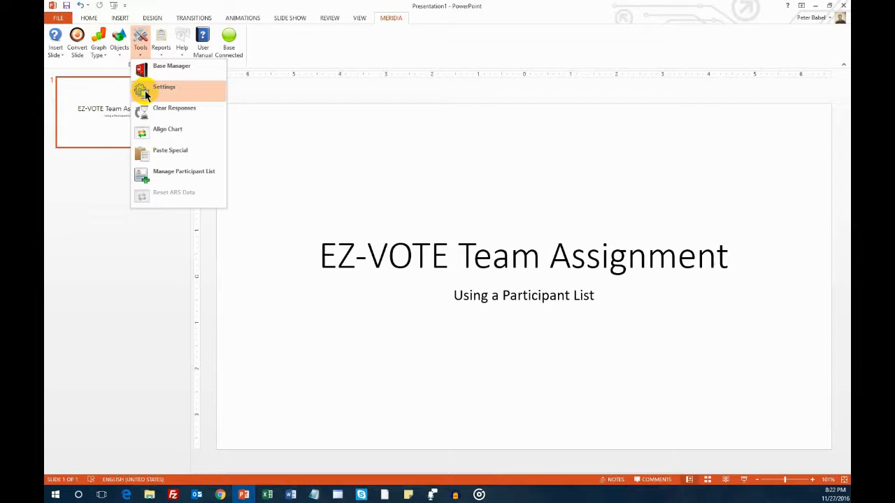
{"action": "left_click", "coordinate": [163, 87]}
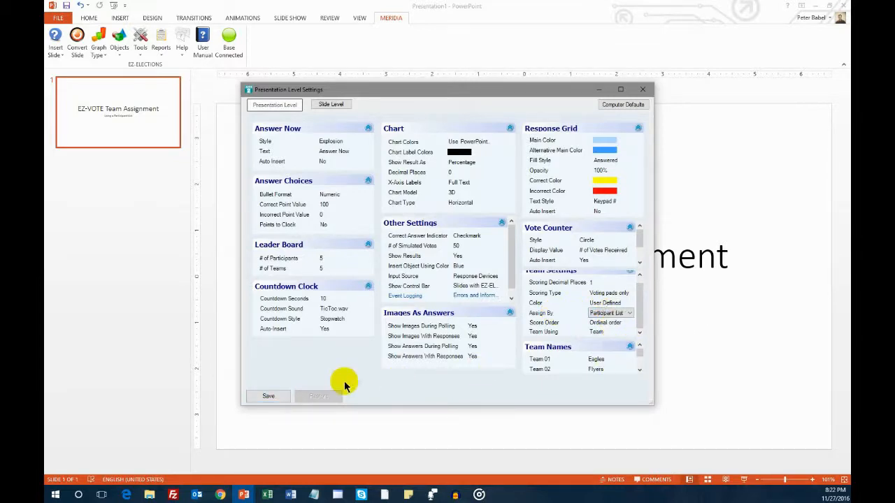
{"action": "left_click", "coordinate": [269, 395]}
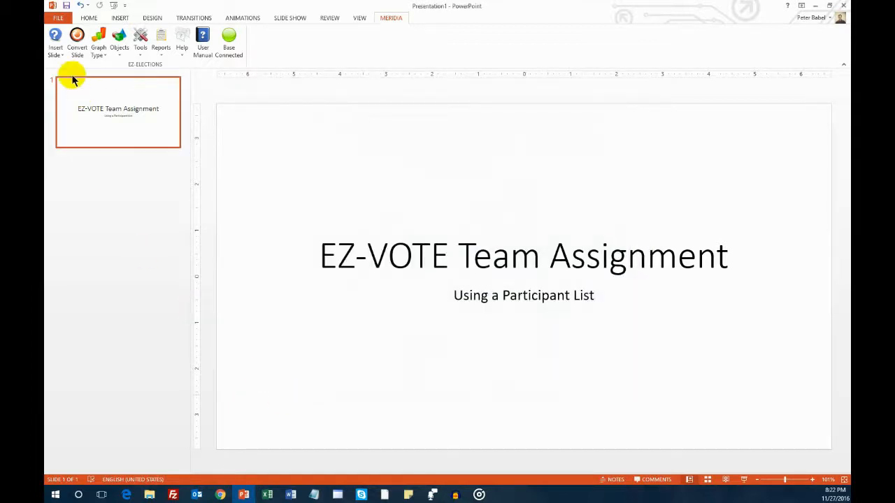
- Insert a True/False question slide with True set as the correct answer
{"action": "left_click", "coordinate": [56, 41]}
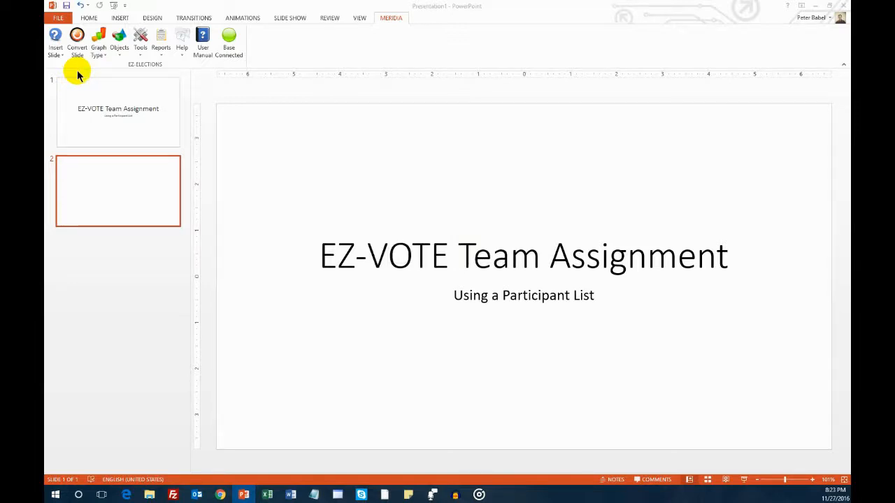
{"action": "left_click", "coordinate": [117, 190]}
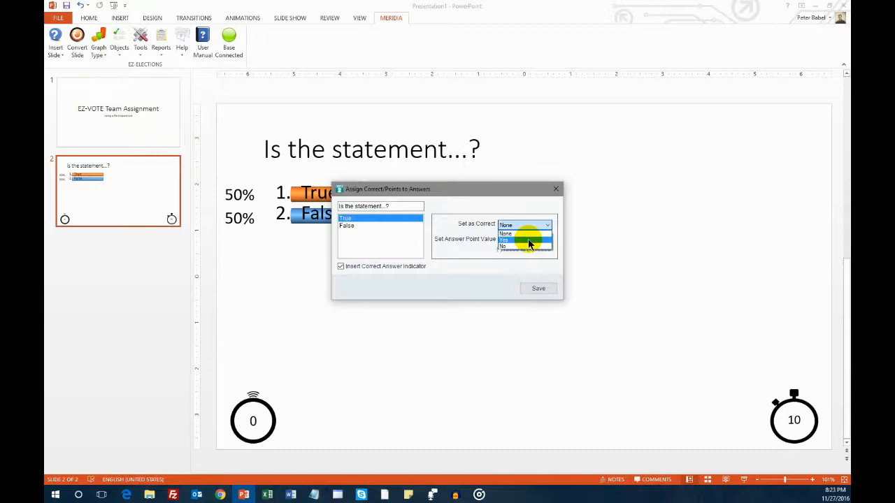
{"action": "left_click", "coordinate": [503, 240]}
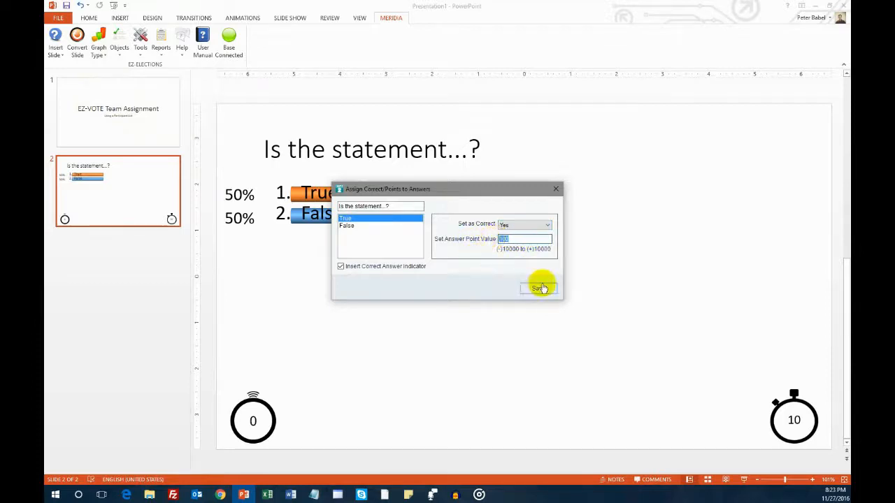
{"action": "left_click", "coordinate": [538, 288]}
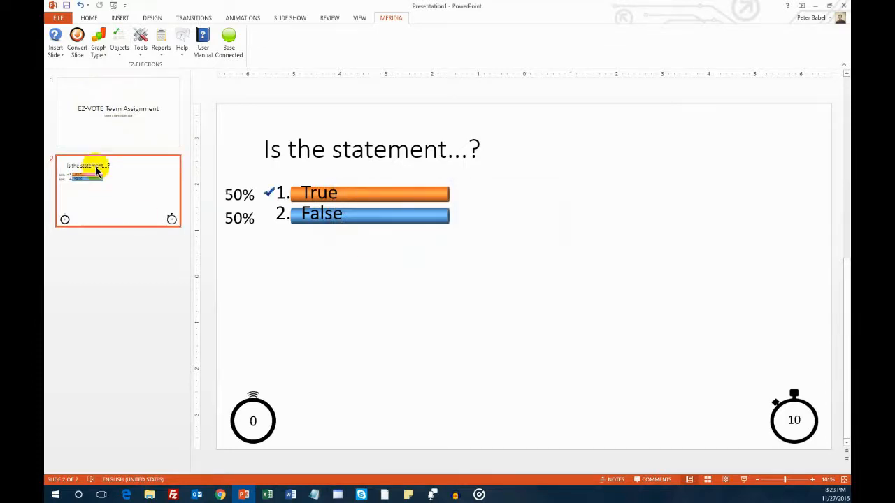
- Insert another EZ-VOTE slide as the third slide
{"action": "left_click", "coordinate": [56, 42]}
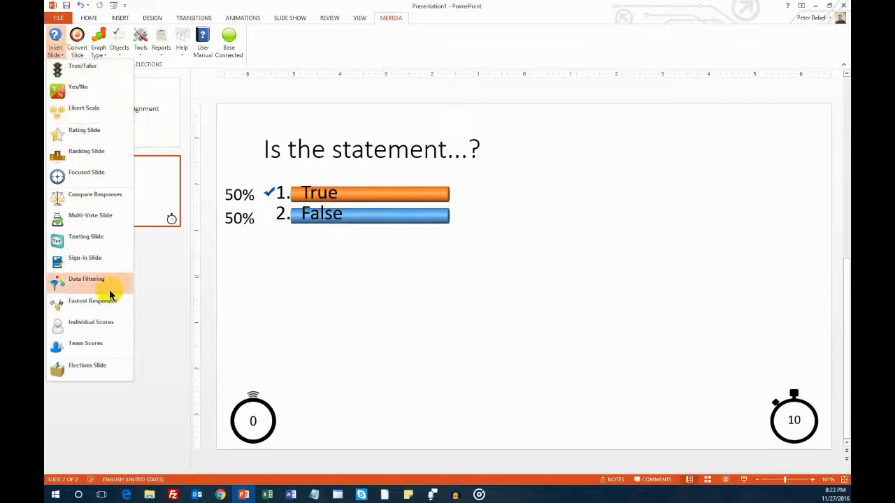
{"action": "left_click", "coordinate": [87, 279]}
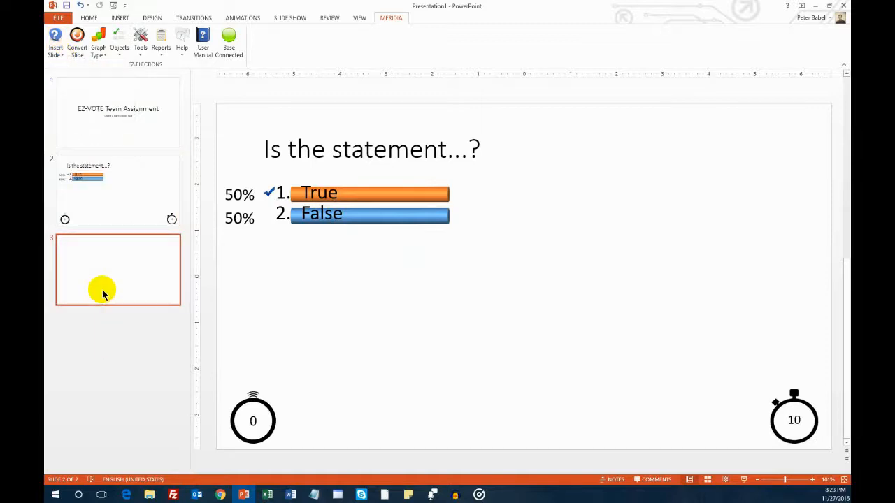